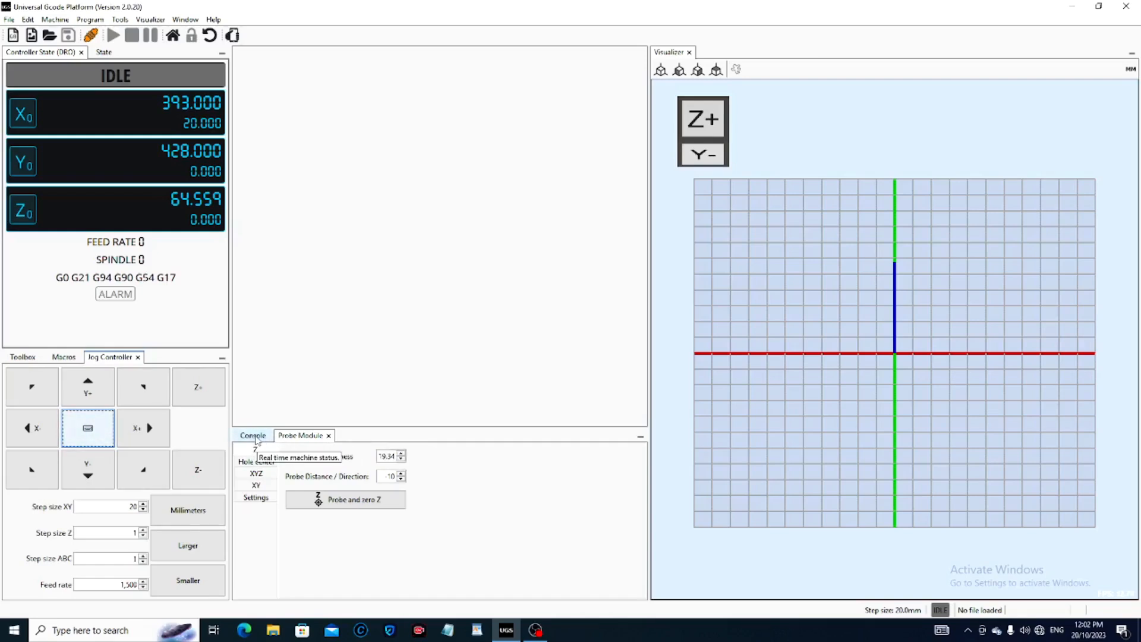
# - Send the $$ query from the Console tab to list all GRBL settings
pyautogui.click(252, 435)
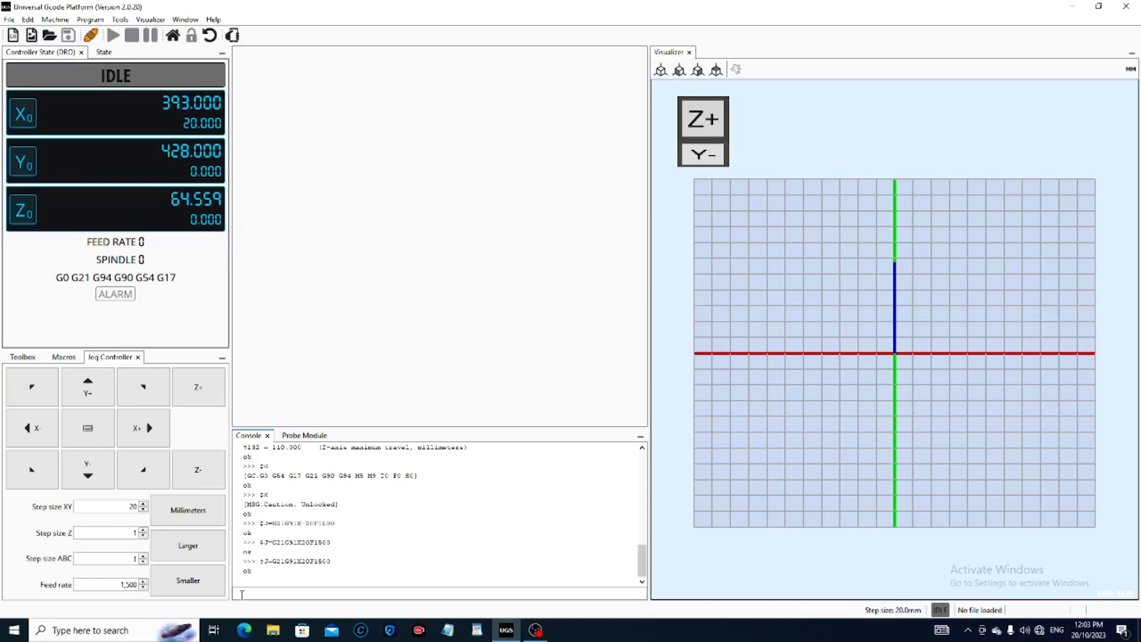
pyautogui.write('S')
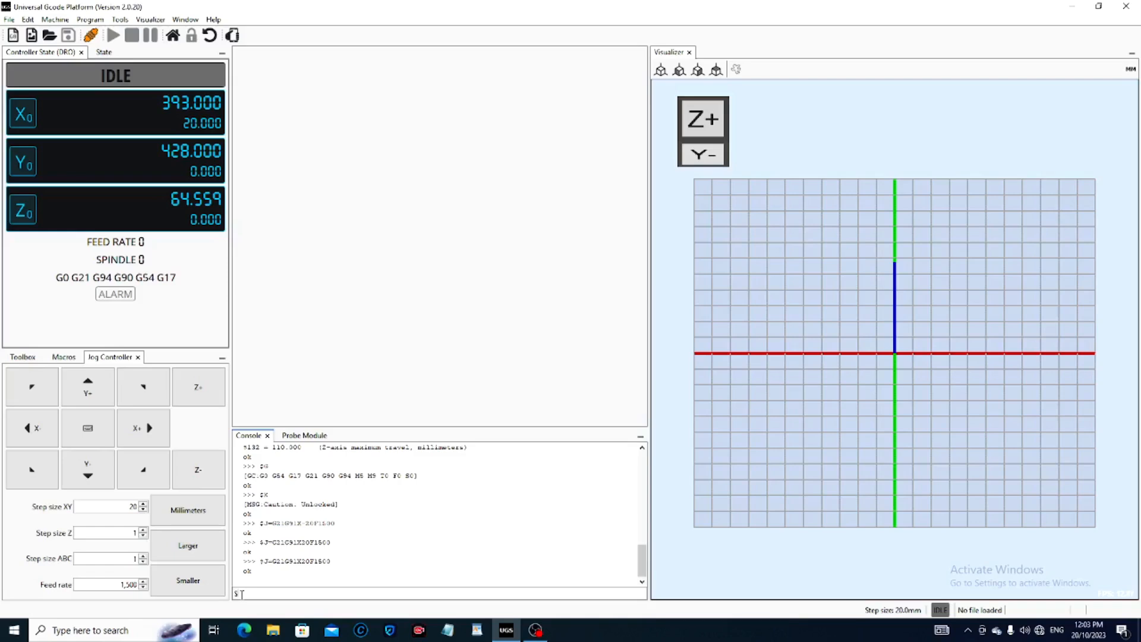
pyautogui.write('S')
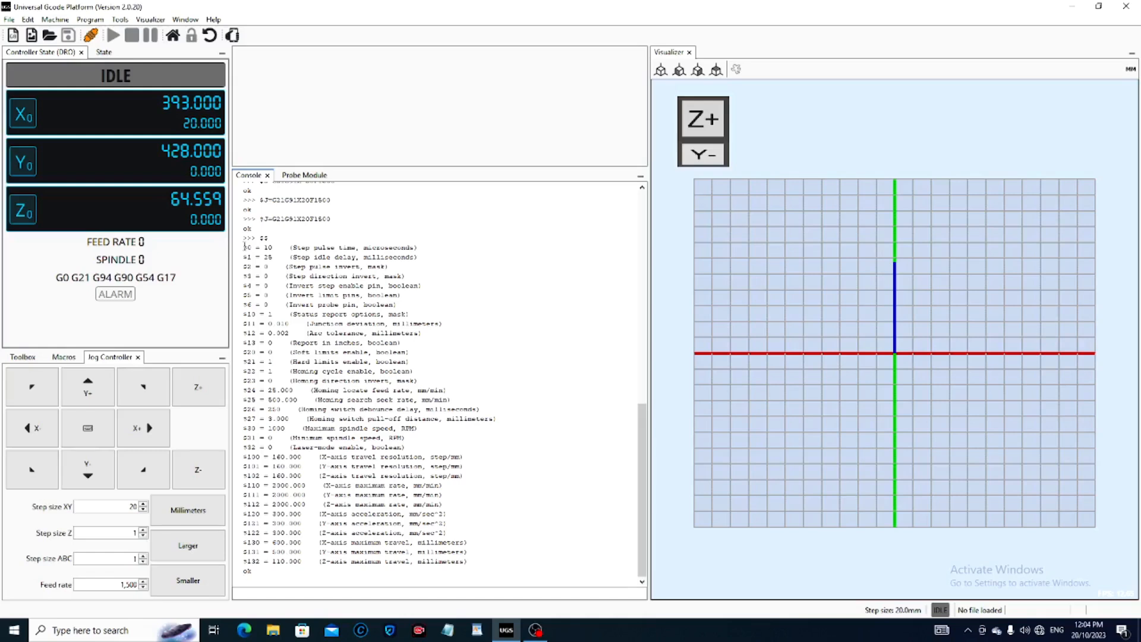
# - Select the $0 through $132 settings lines in the console and copy them
pyautogui.moveTo(245, 246); pyautogui.dragTo(284, 484)
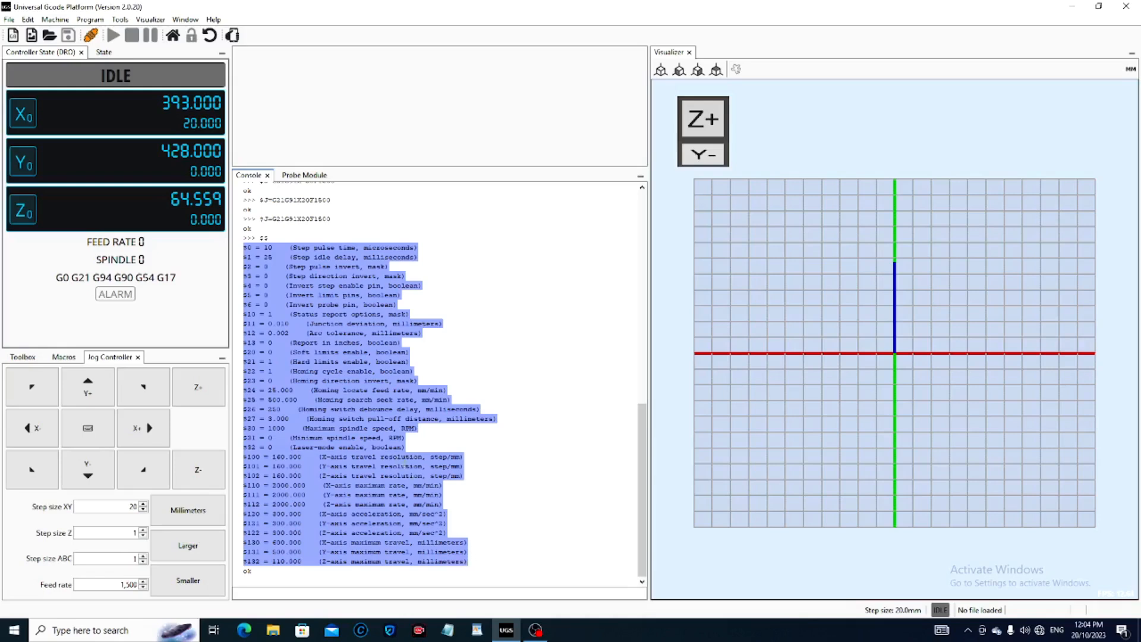
pyautogui.rightClick(363, 429)
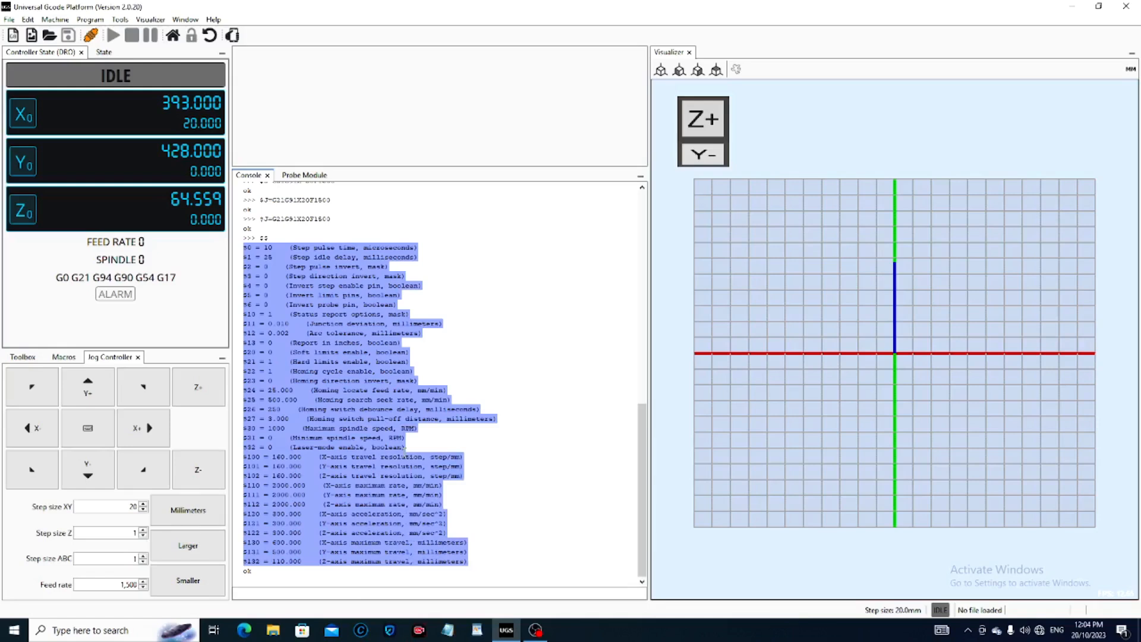
pyautogui.moveTo(971, 144)
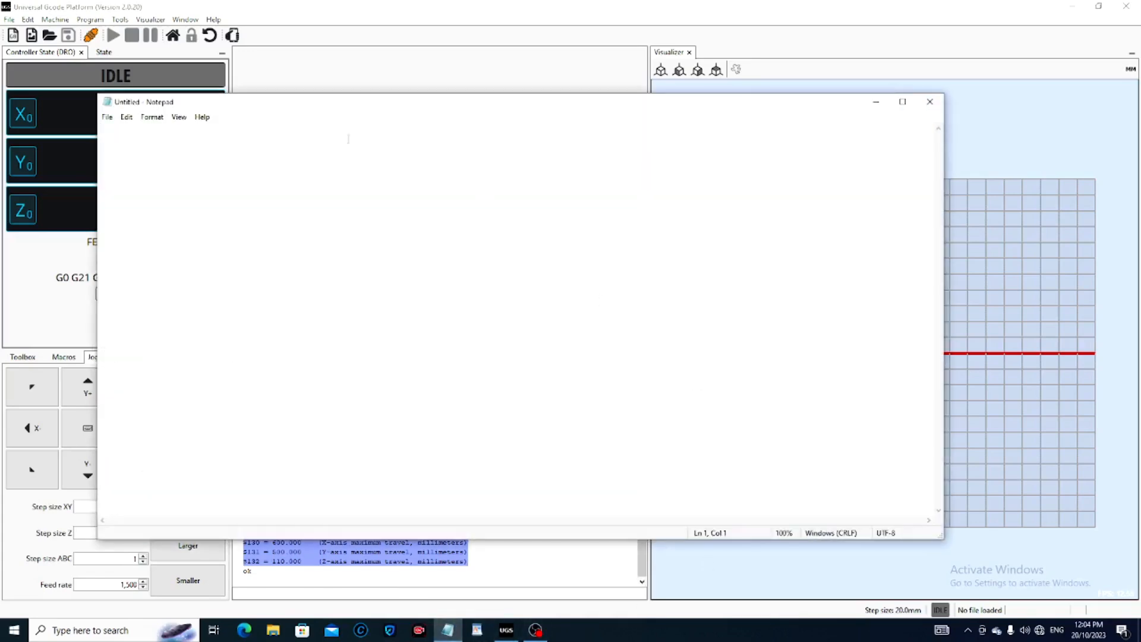
pyautogui.moveTo(119, 146)
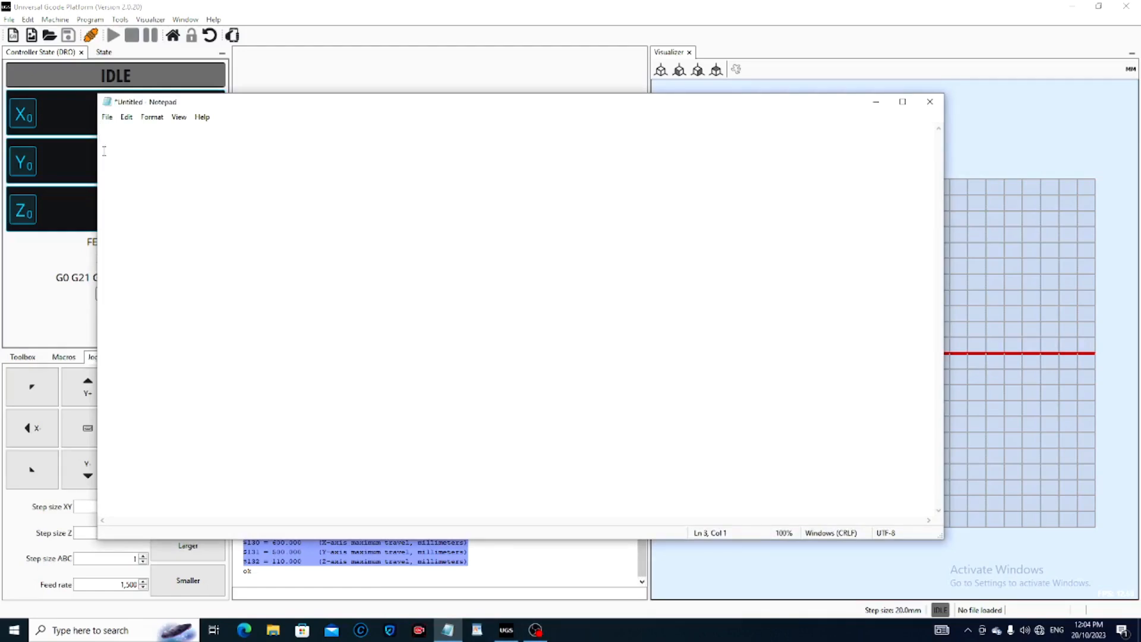
# - Paste the copied GRBL settings into a blank Notepad note
pyautogui.rightClick(175, 152)
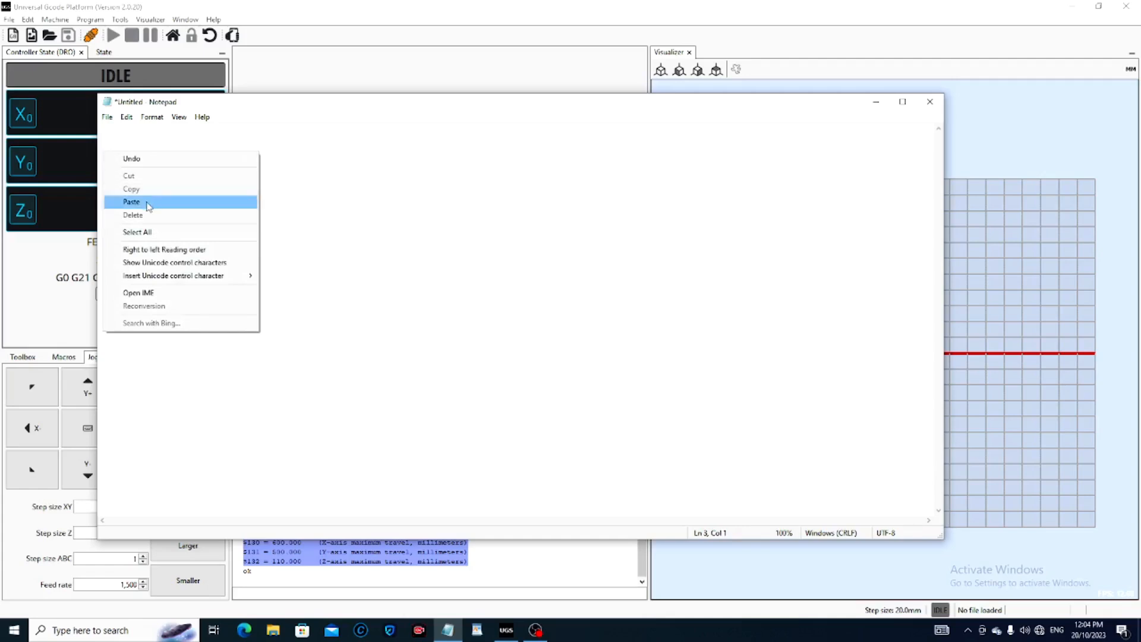
pyautogui.click(132, 202)
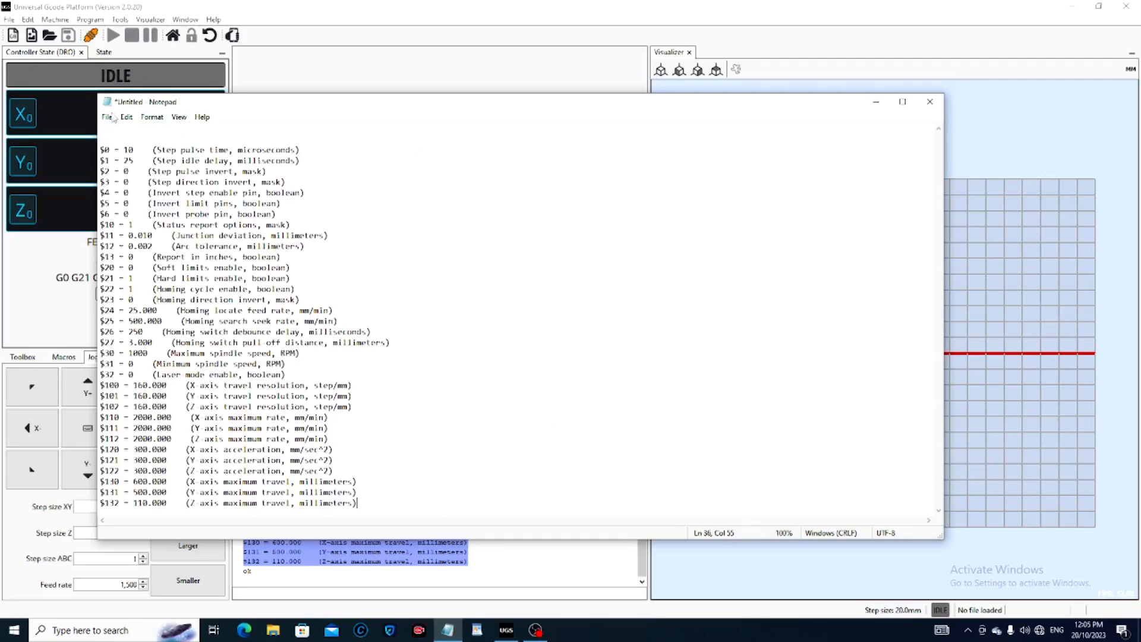
pyautogui.click(107, 116)
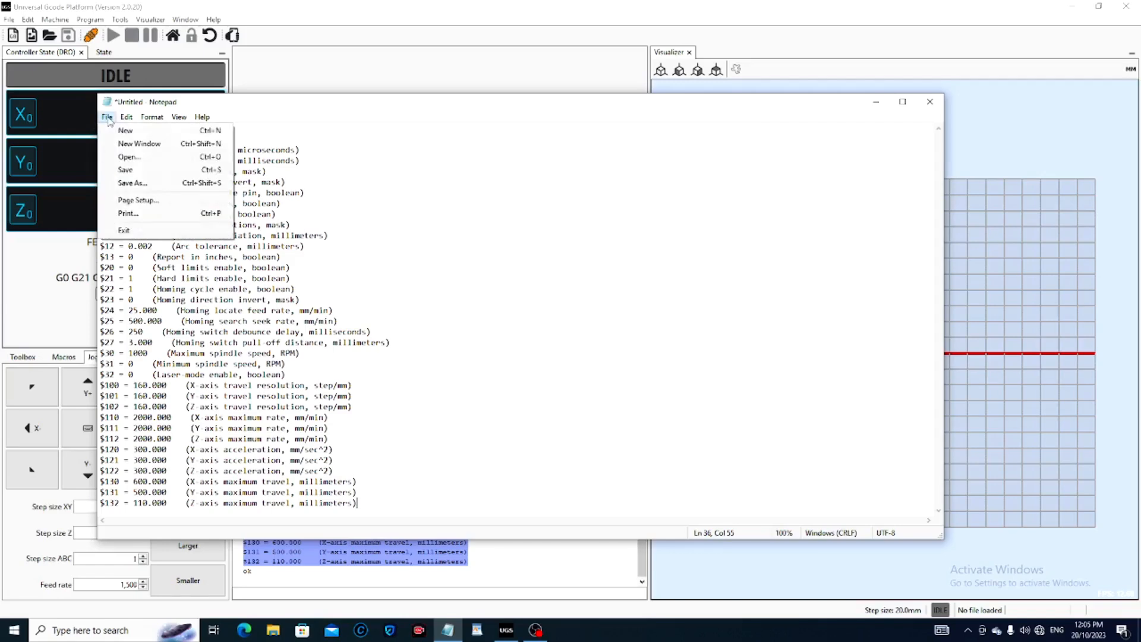
# - Save the note to the Desktop as 'UGS 6050 CNC'
pyautogui.click(106, 116)
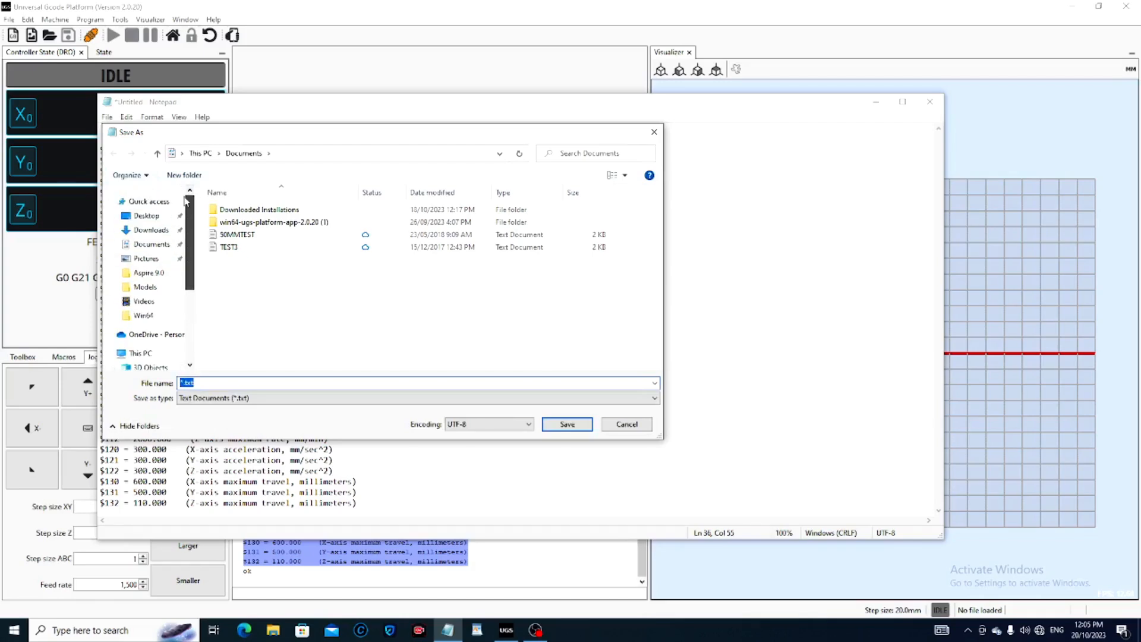
pyautogui.click(146, 215)
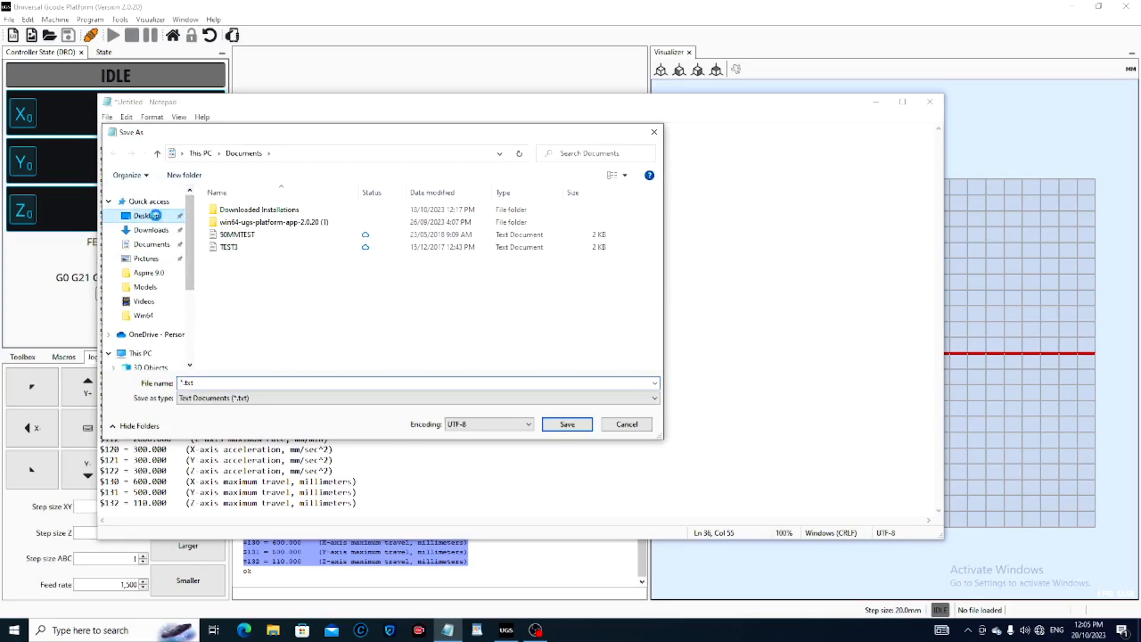
pyautogui.click(146, 215)
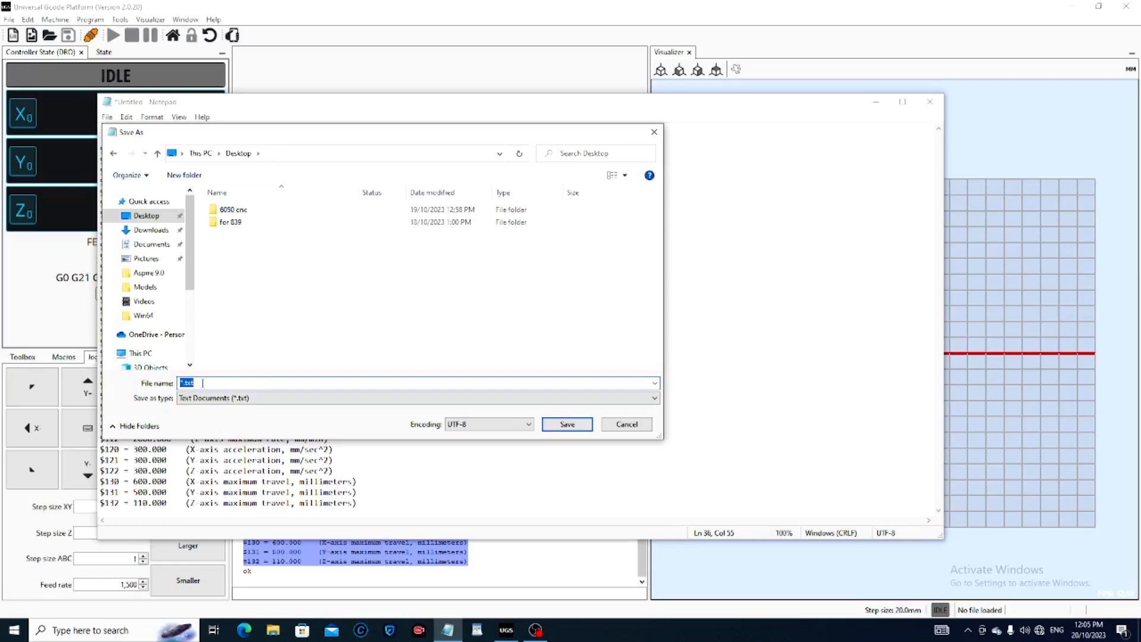
pyautogui.write('UGS 6')
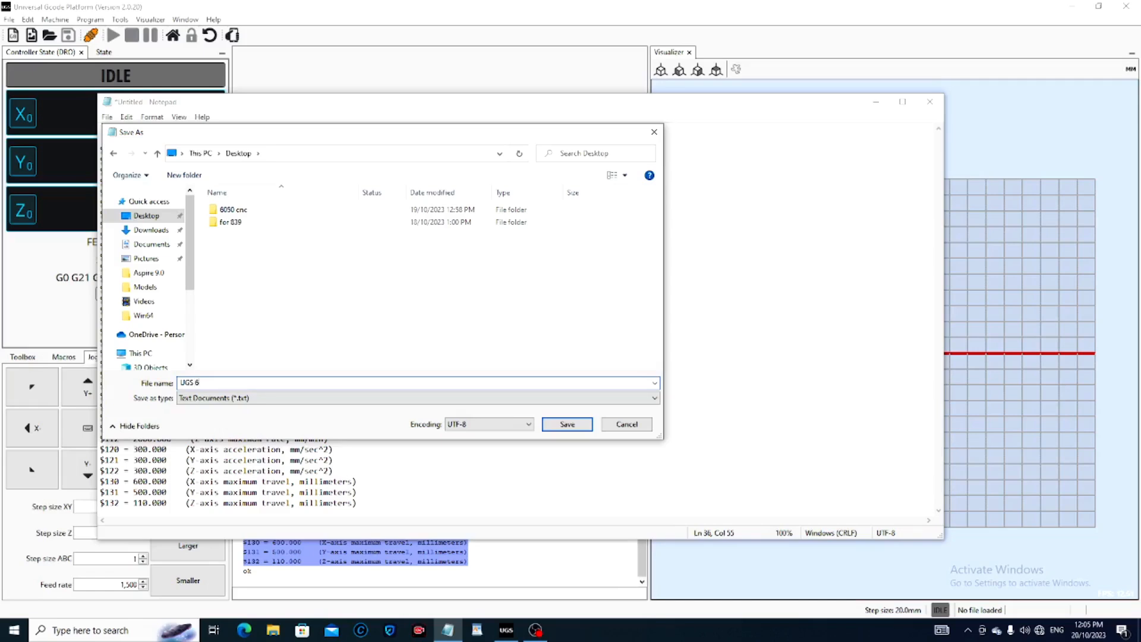
pyautogui.write('050')
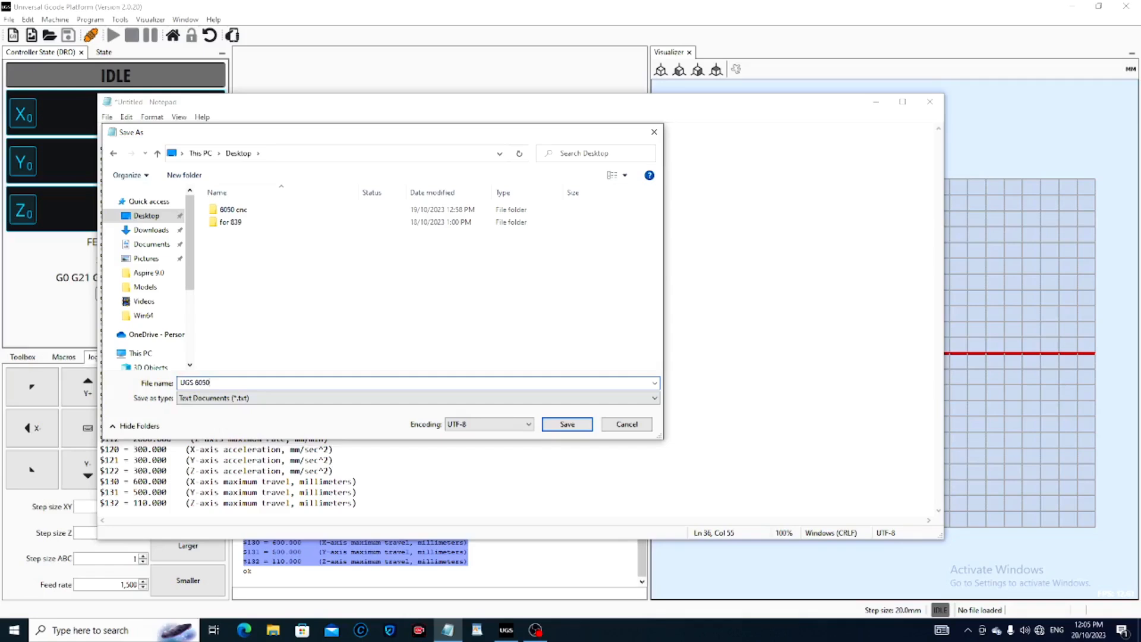
pyautogui.write('C')
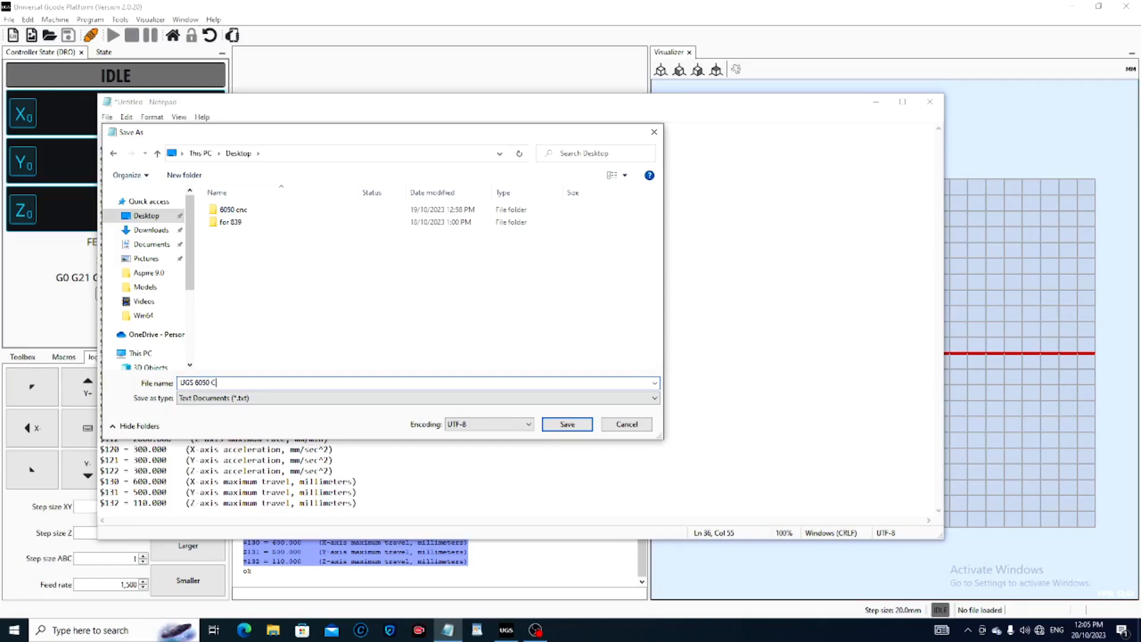
pyautogui.write('NC')
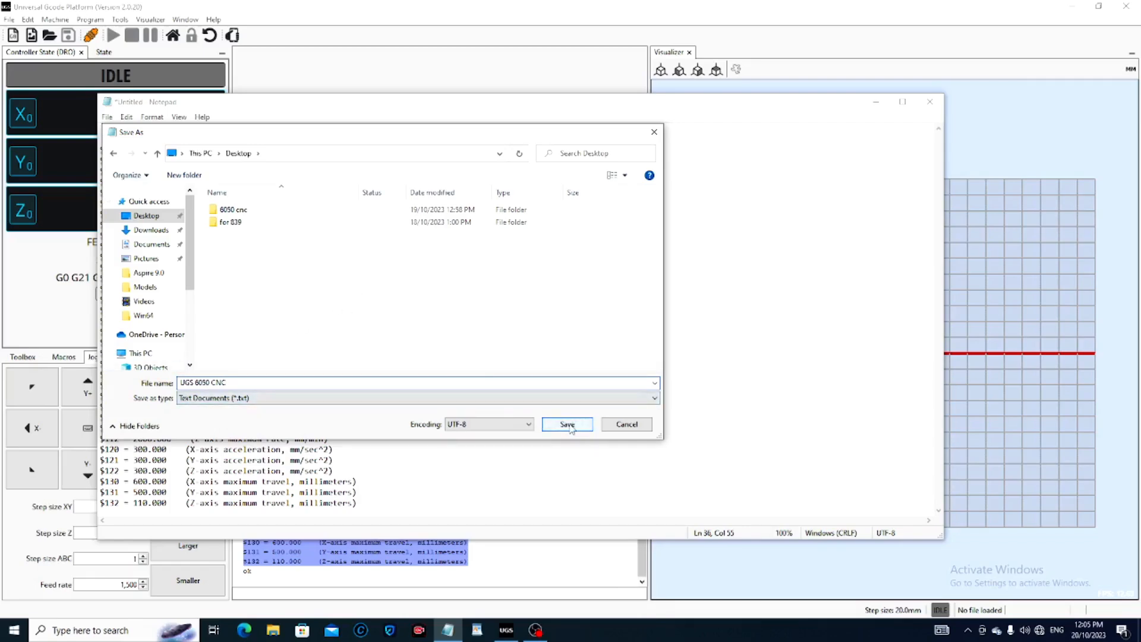
pyautogui.click(566, 424)
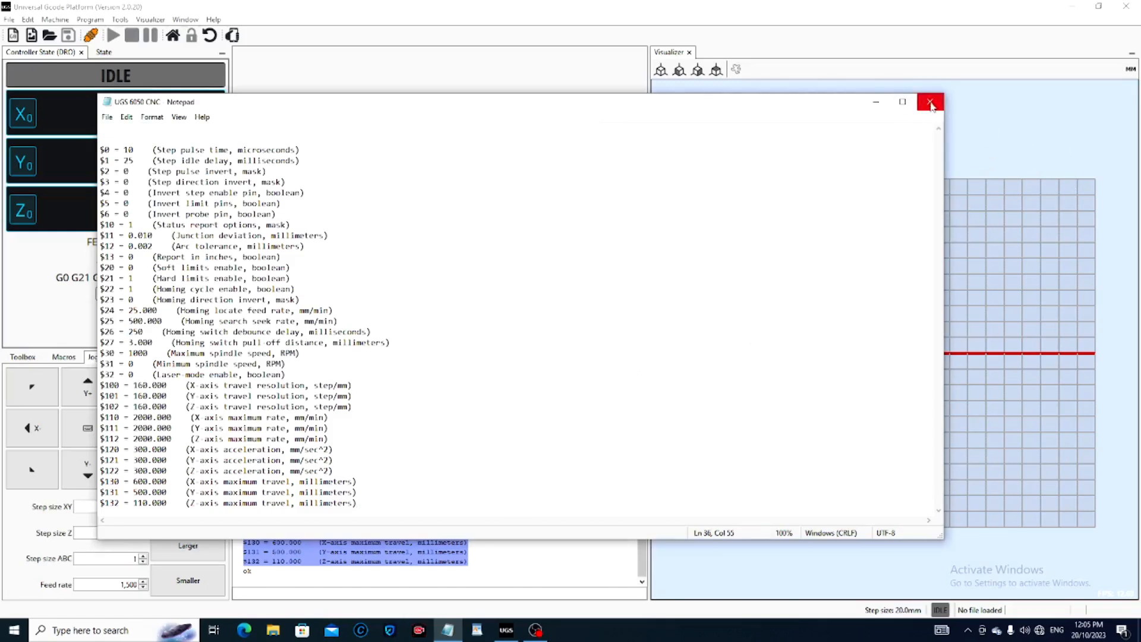
pyautogui.moveTo(929, 103)
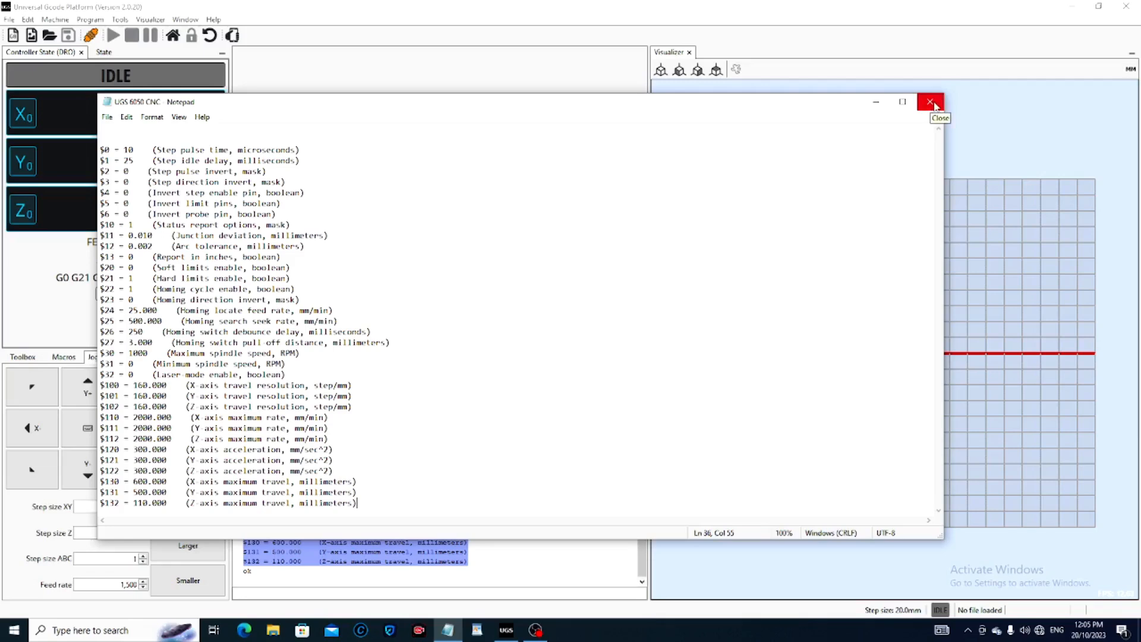
pyautogui.moveTo(933, 107)
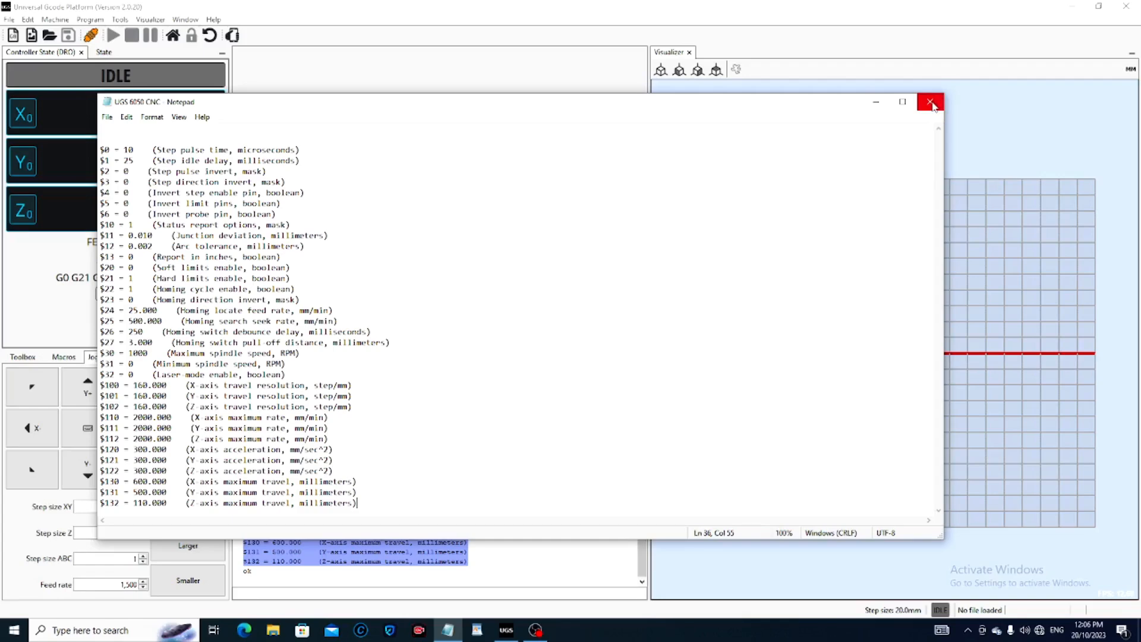
# - Close the saved 'UGS 6050 CNC' Notepad window
pyautogui.click(929, 102)
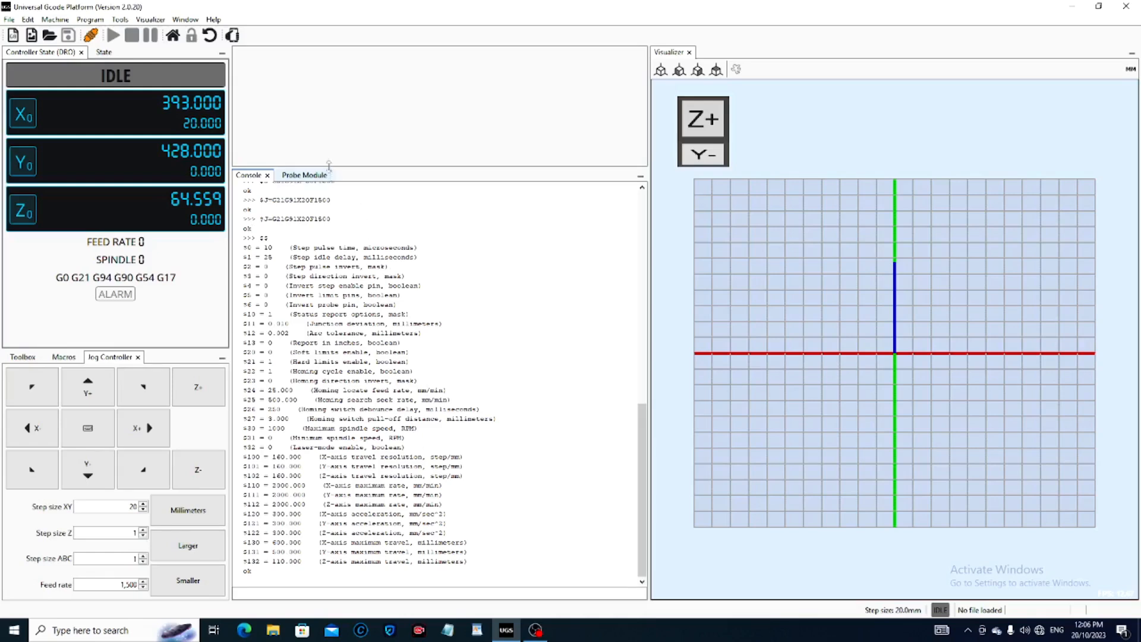
# - Switch to the Probe Module tab beside the Console
pyautogui.click(300, 175)
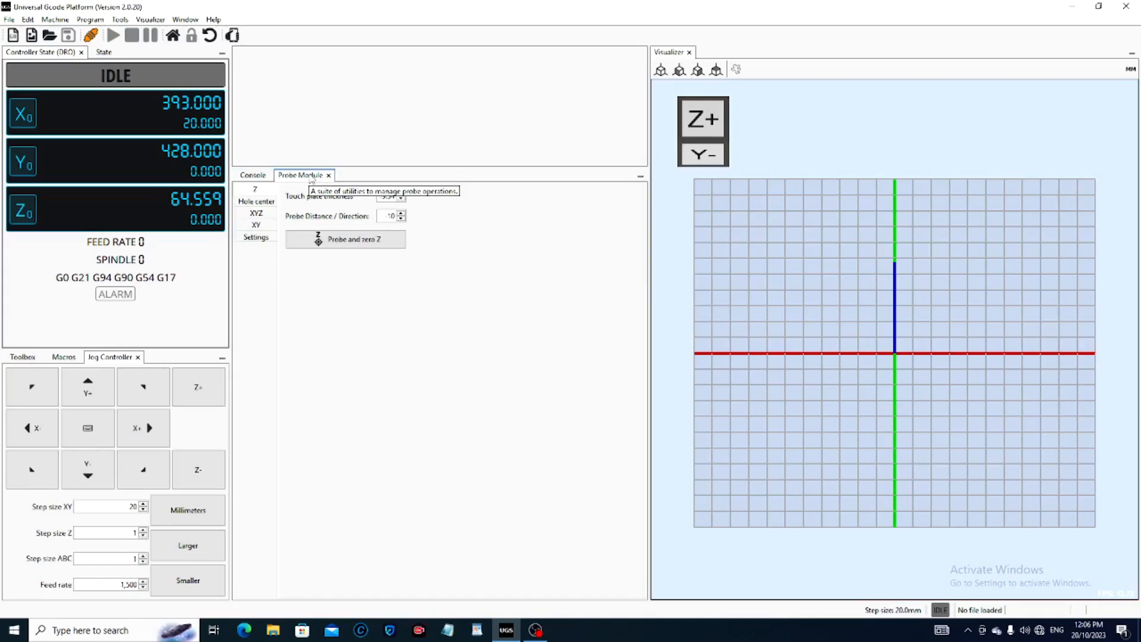
pyautogui.moveTo(515, 363)
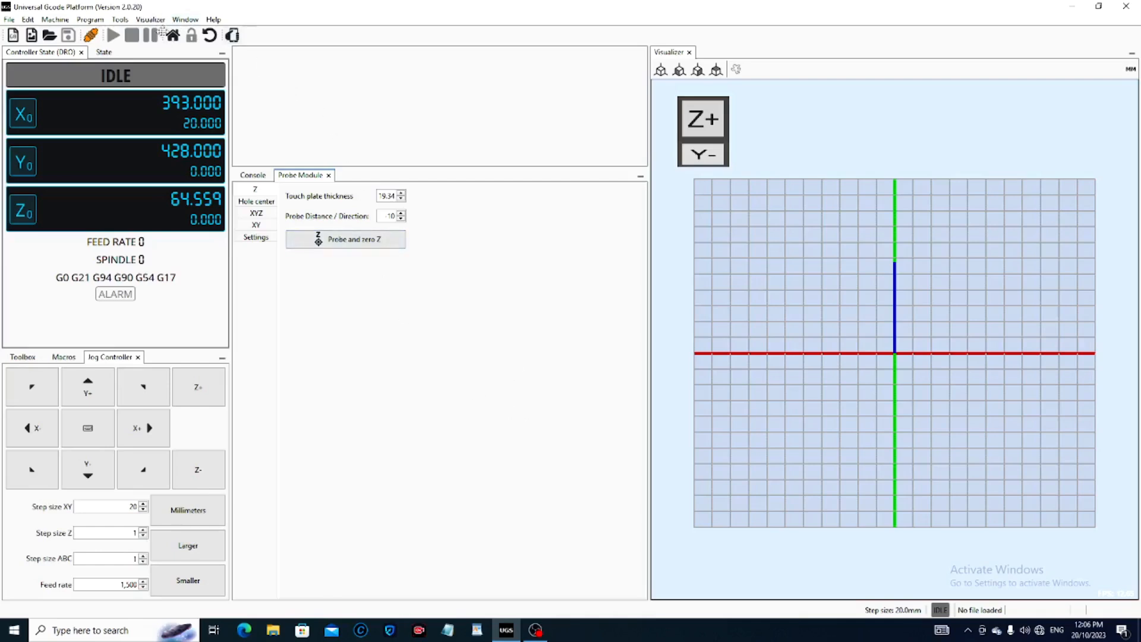
pyautogui.moveTo(172, 35)
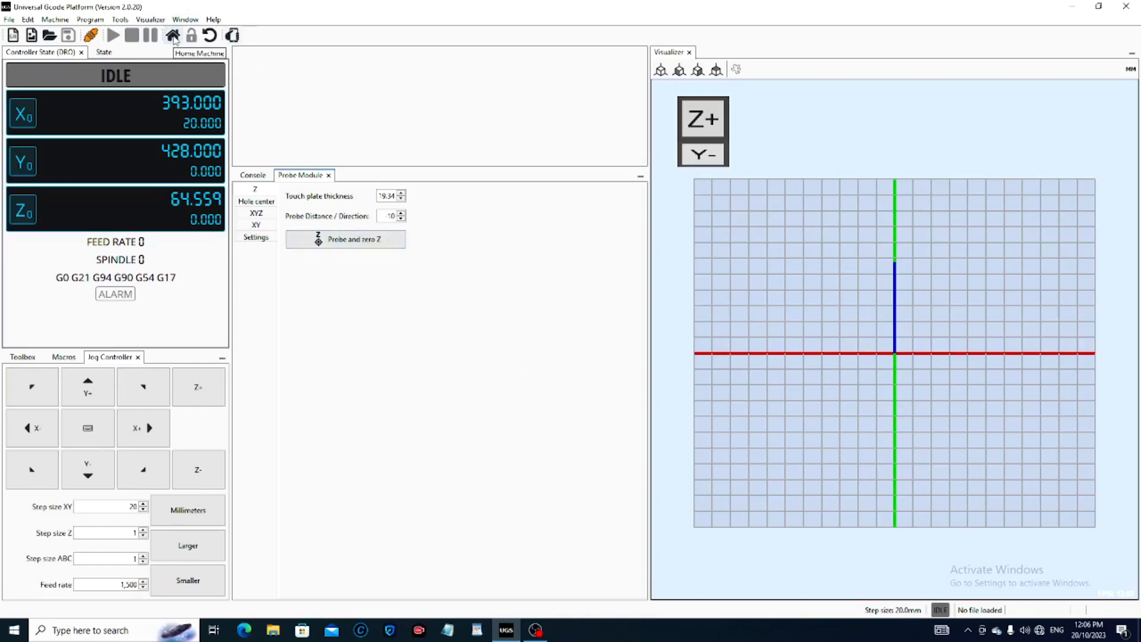